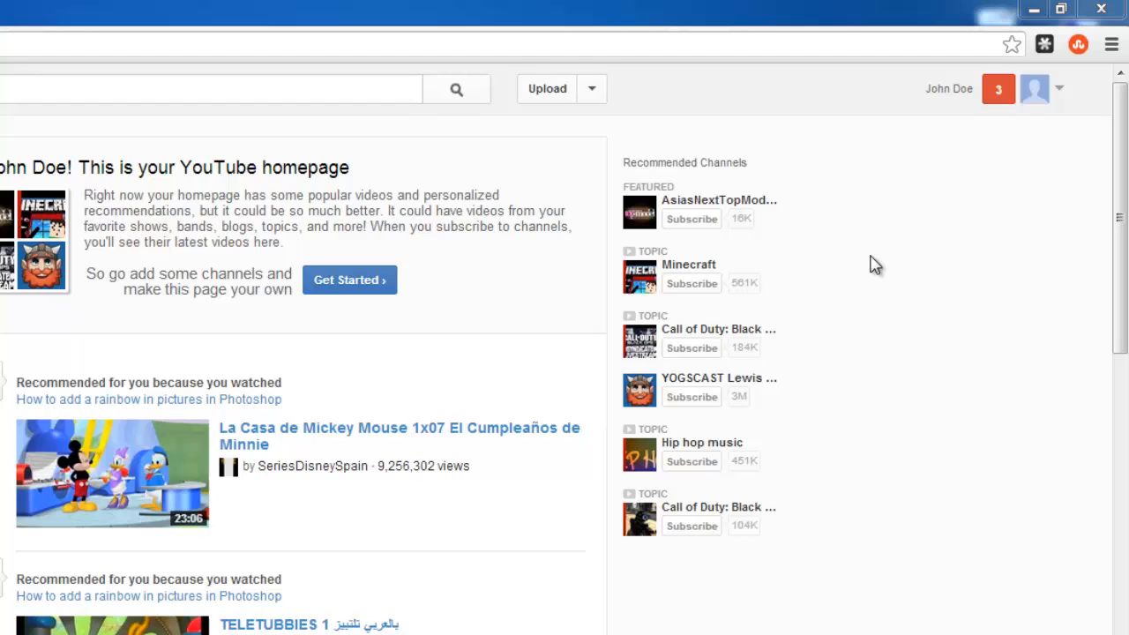
{"action": "mouse_move", "coordinate": [935, 120]}
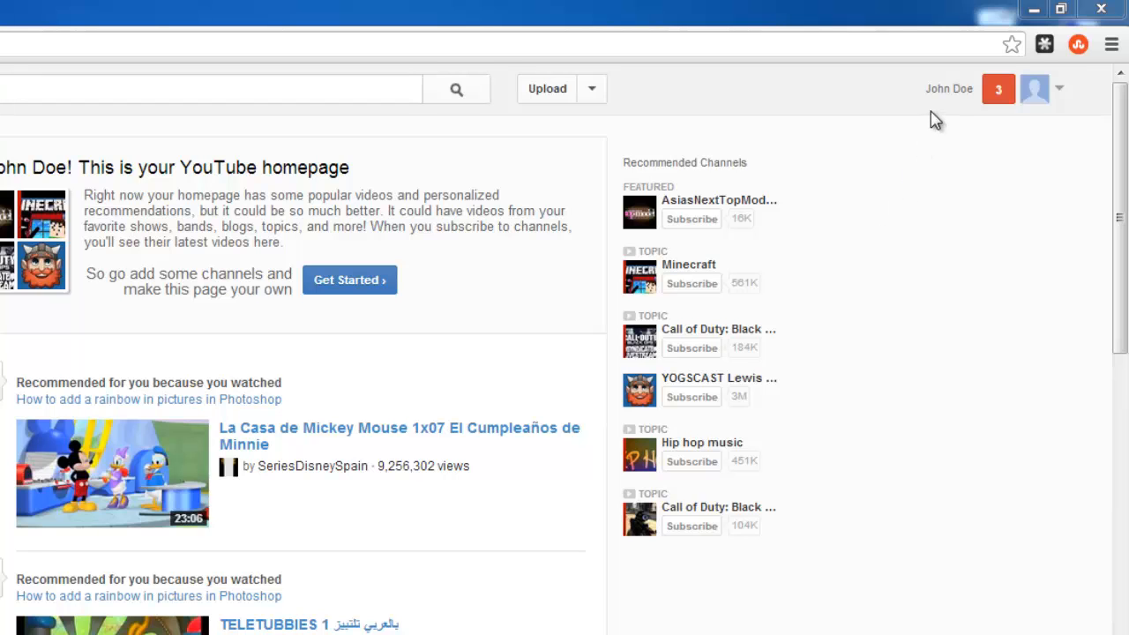
From the account menu at top right, go to your own channel page.
{"action": "left_click", "coordinate": [1034, 88]}
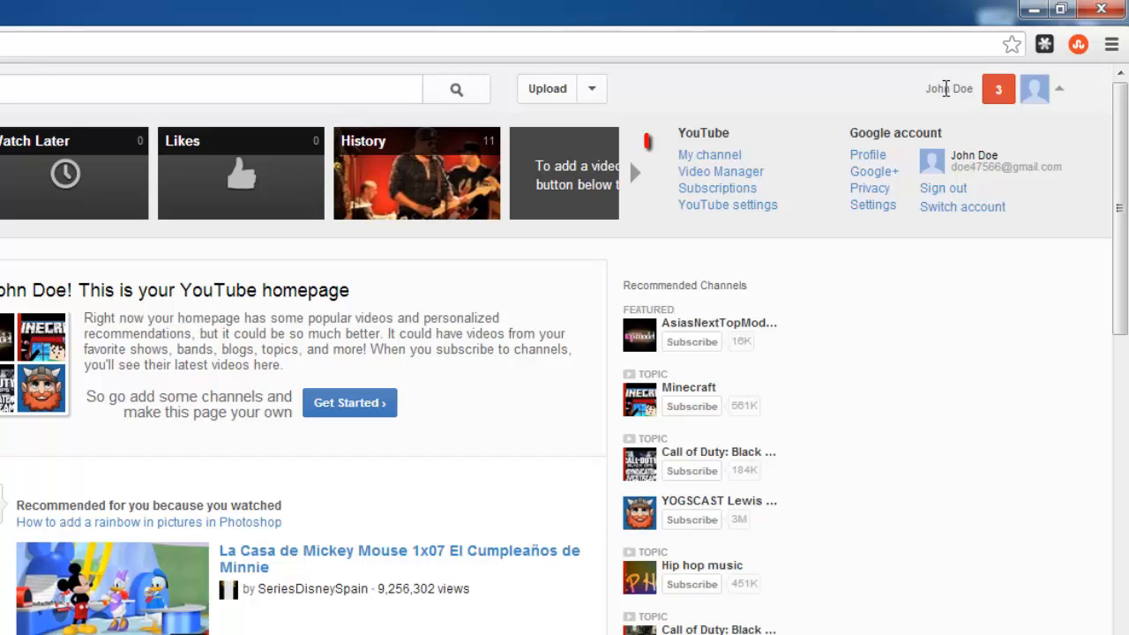
{"action": "mouse_move", "coordinate": [710, 159]}
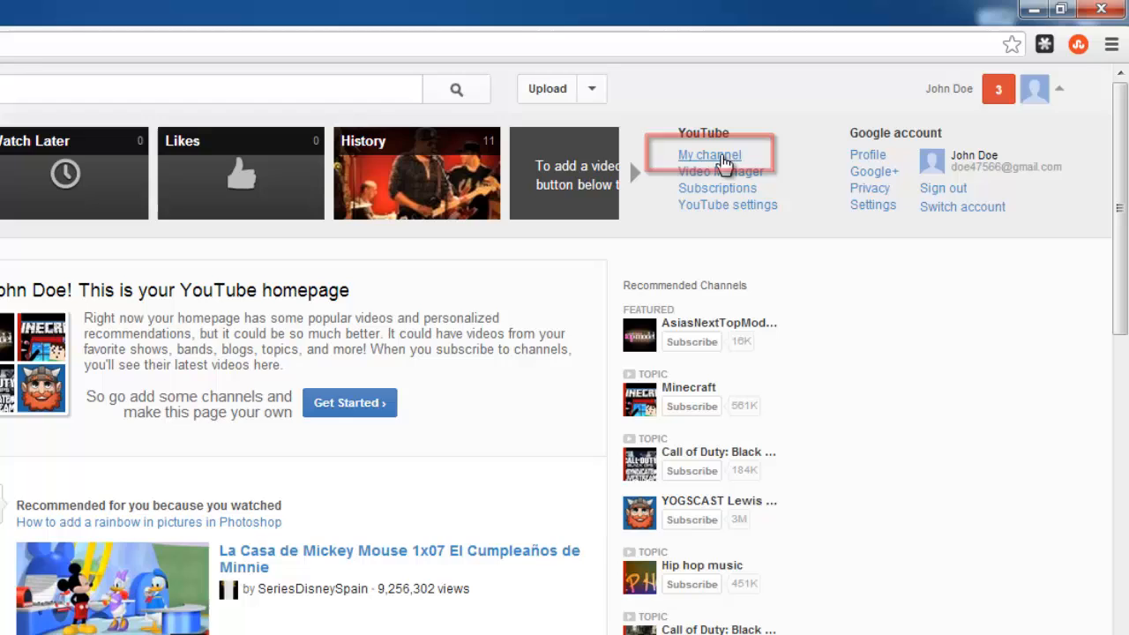
{"action": "left_click", "coordinate": [709, 155]}
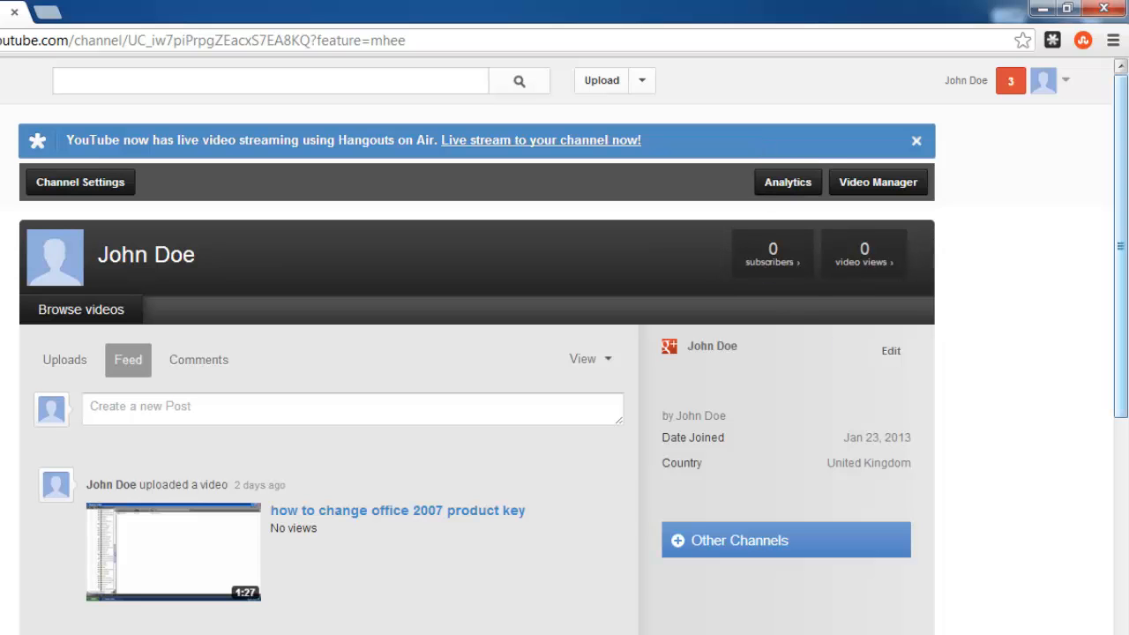
Scroll down through the channel Feed of recent activity and back to the top.
{"action": "scroll", "scroll_direction": "down", "scroll_amount": 3}
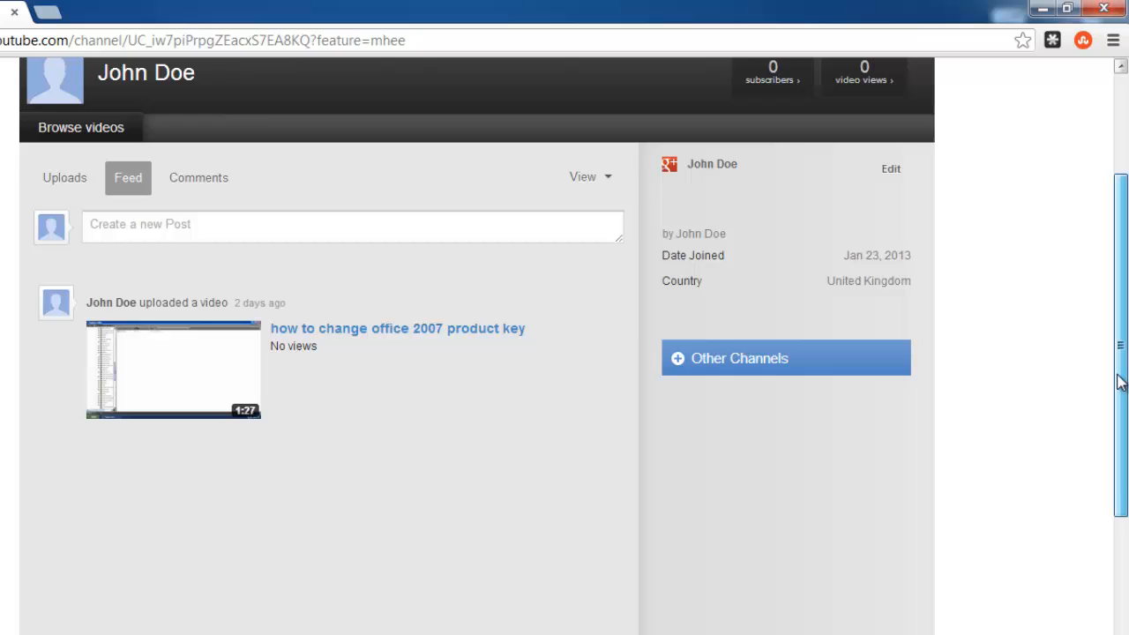
{"action": "scroll", "scroll_direction": "down", "scroll_amount": 3}
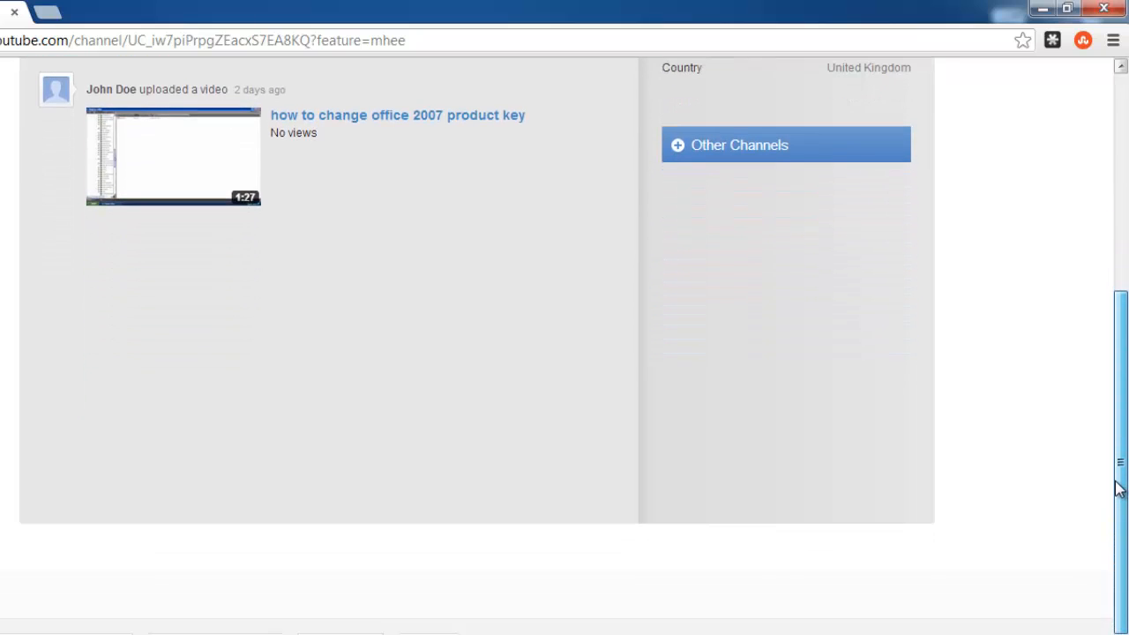
{"action": "scroll", "scroll_direction": "up", "scroll_amount": 3}
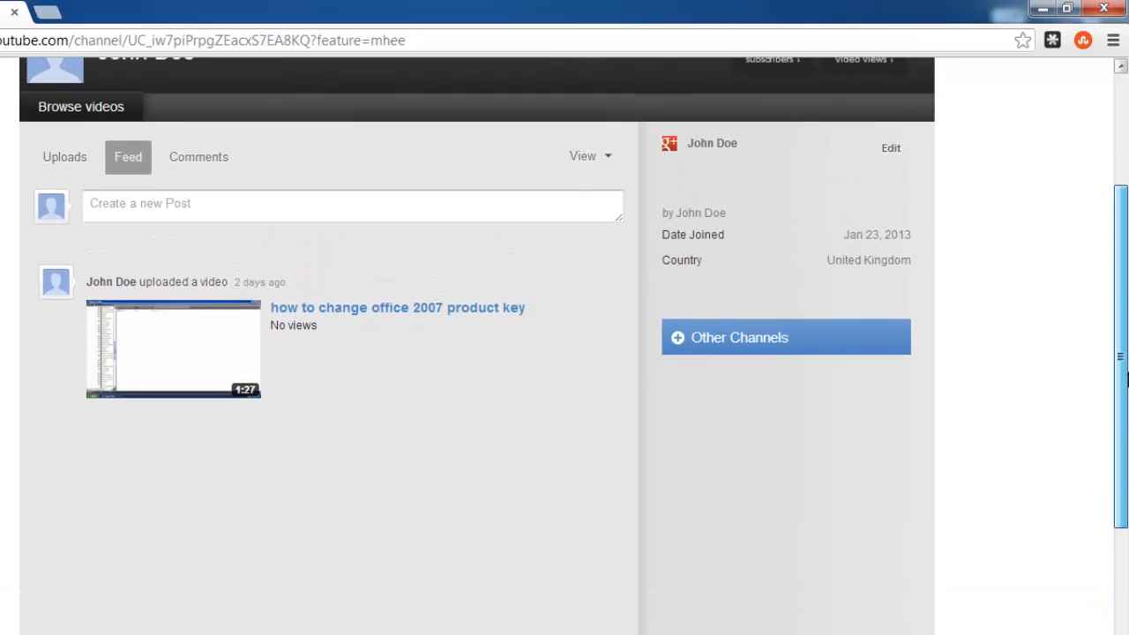
{"action": "scroll", "scroll_direction": "up", "scroll_amount": 3}
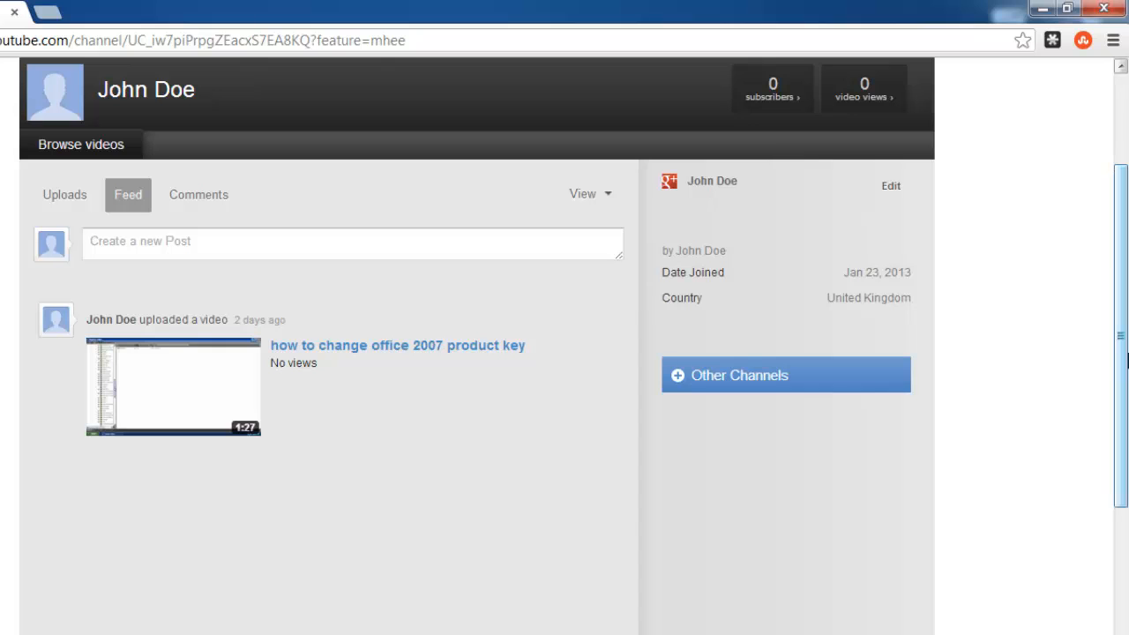